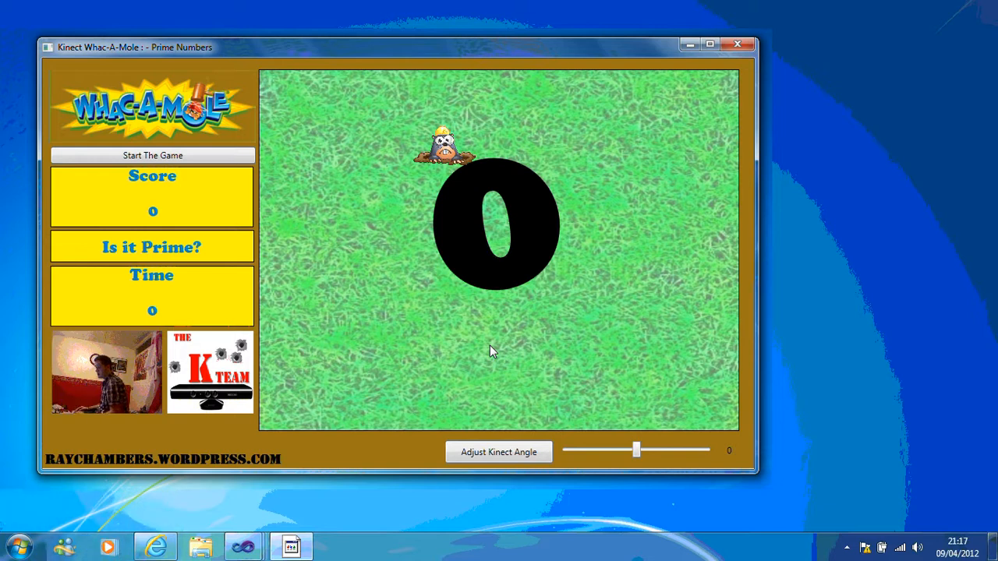
mouse_move(367, 299)
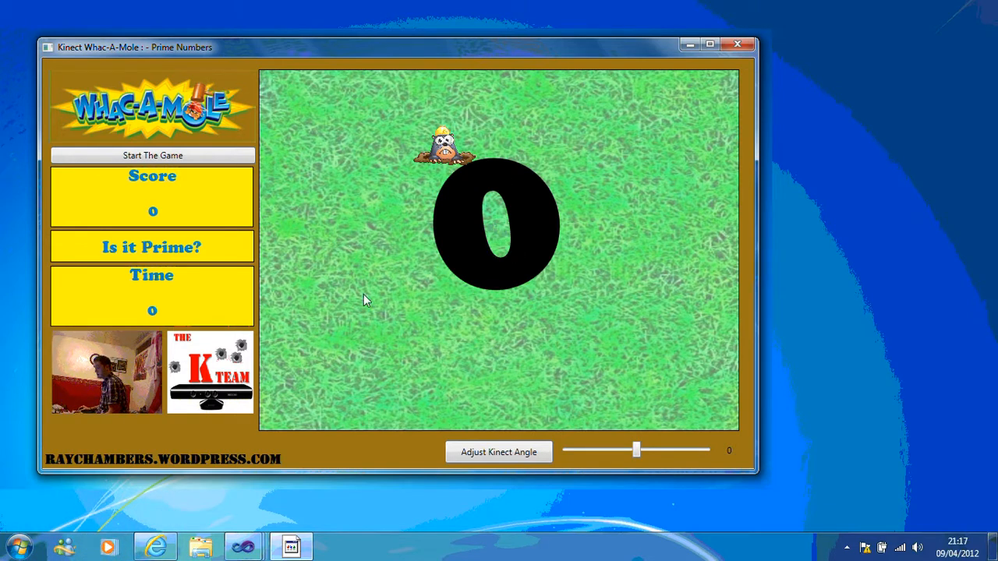
mouse_move(521, 281)
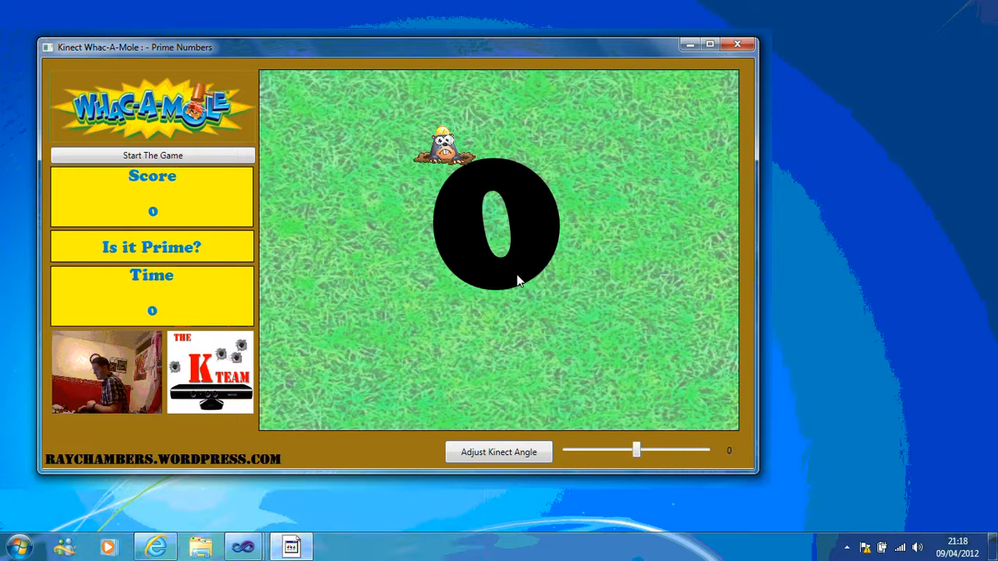
mouse_move(450, 284)
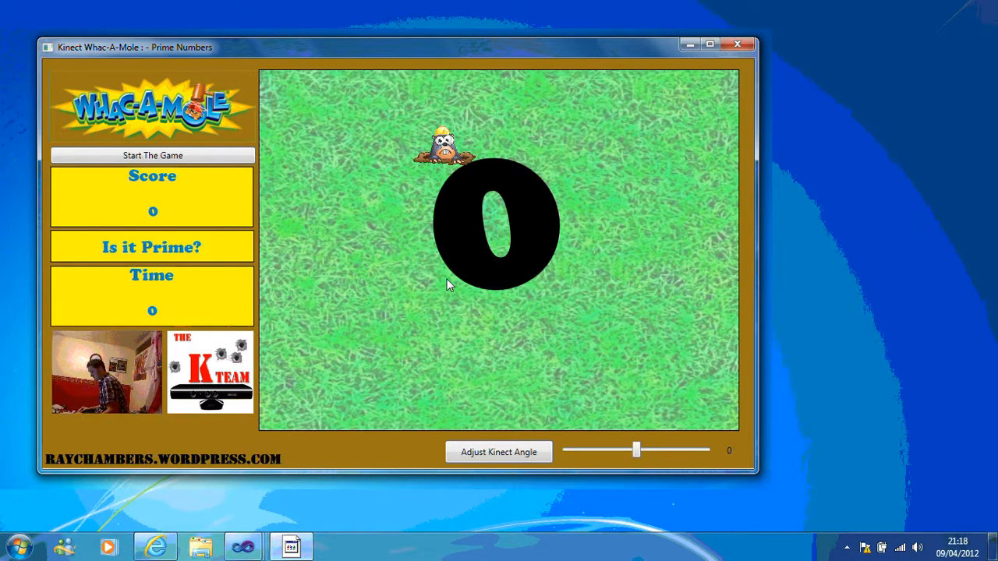
mouse_move(200, 156)
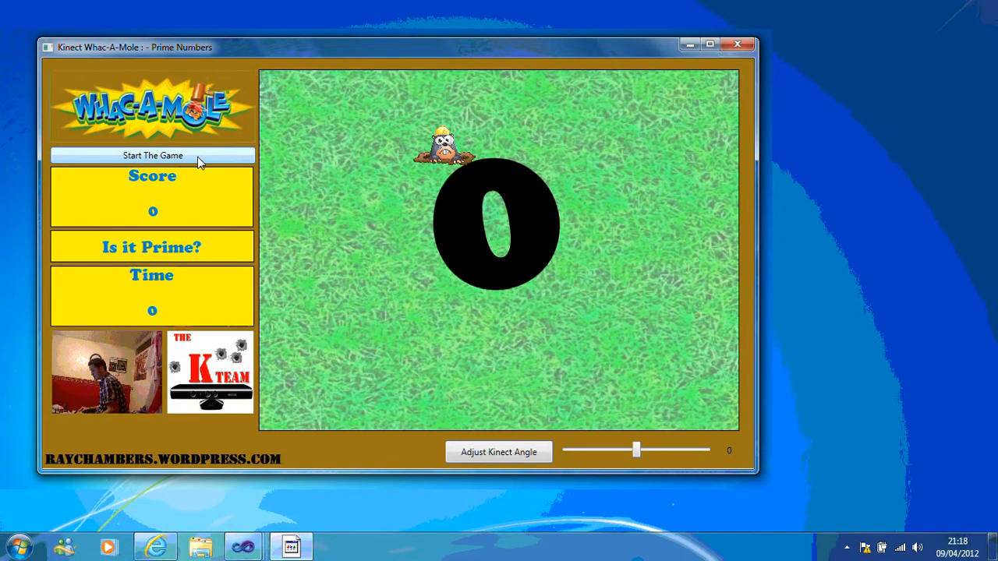